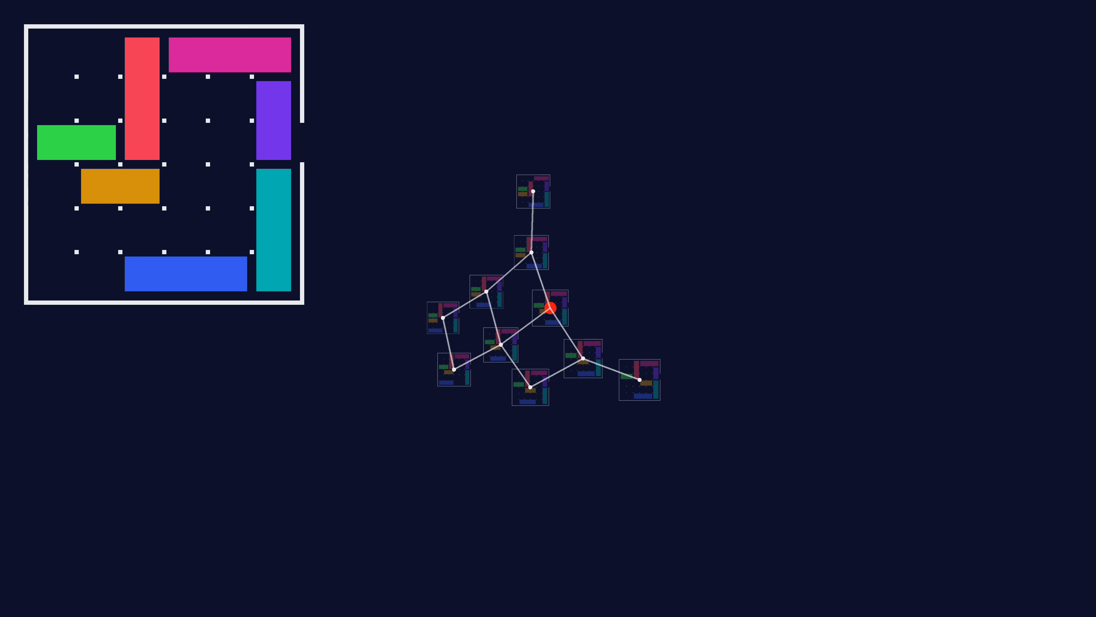
Step: Run the handwritten digit 0 through the lesson's filter, getting a result of 4.61
{"action": "left_click", "coordinate": [549, 308]}
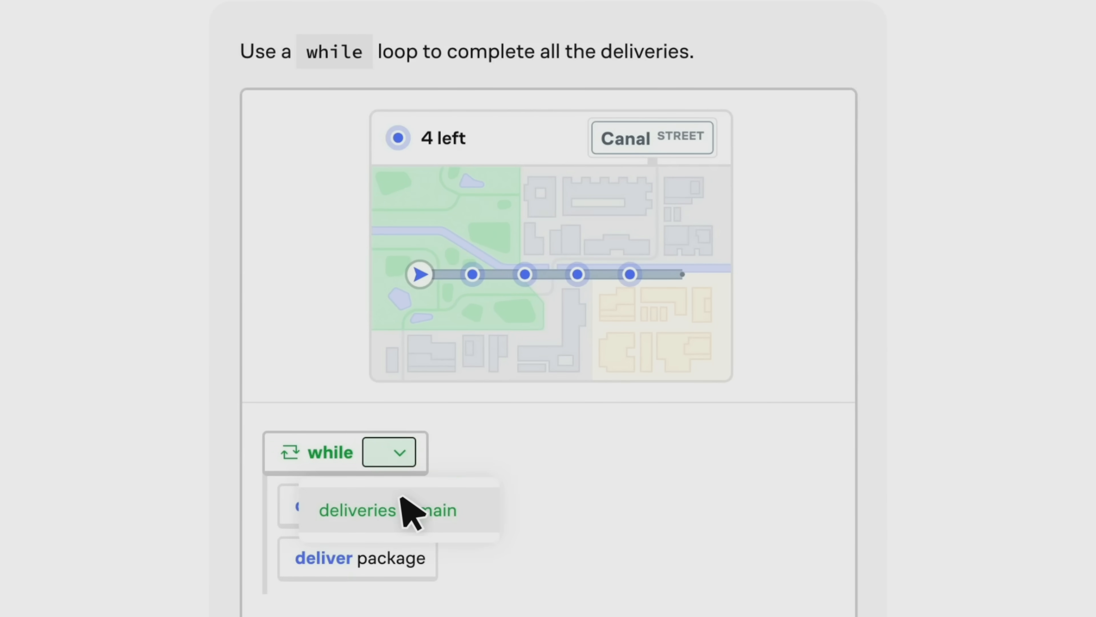
{"action": "left_click", "coordinate": [356, 510]}
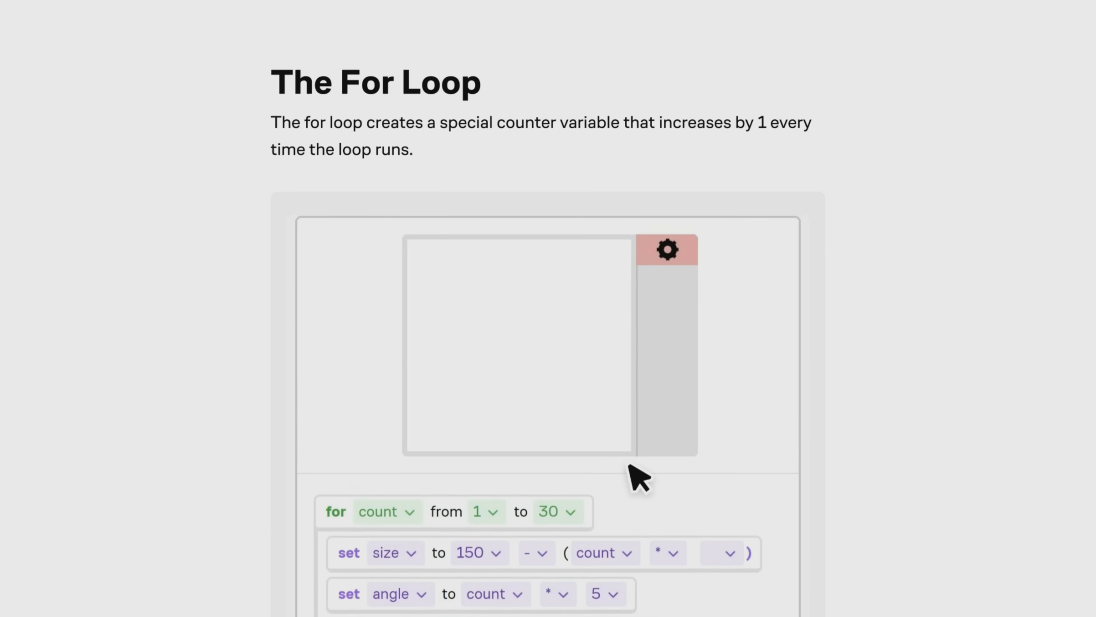
{"action": "scroll", "scroll_direction": "down", "scroll_amount": 3}
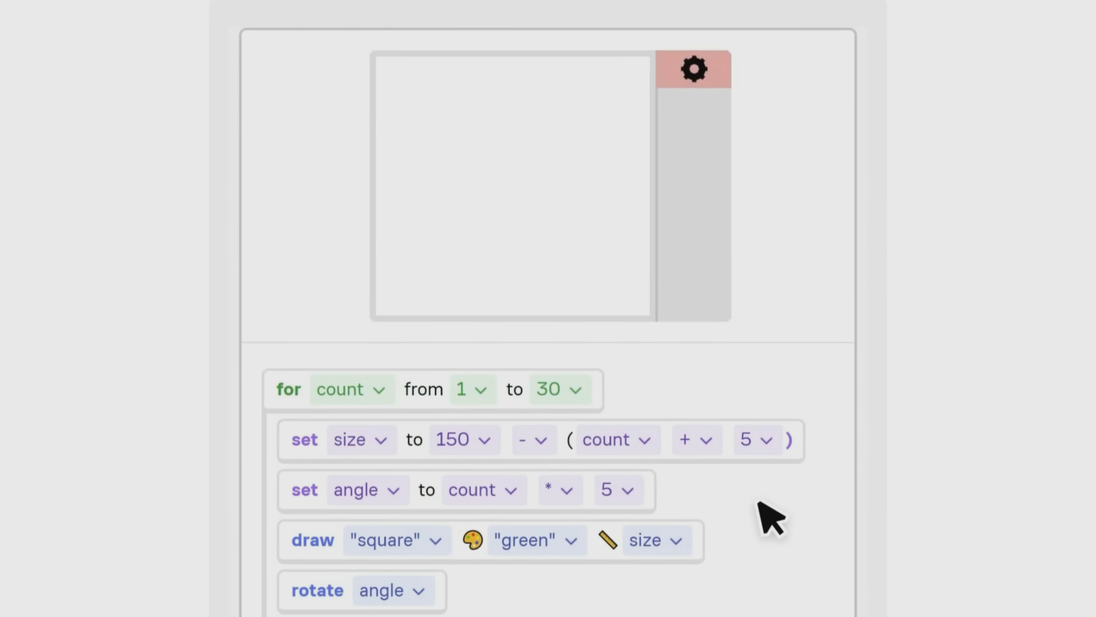
{"action": "left_click", "coordinate": [694, 69]}
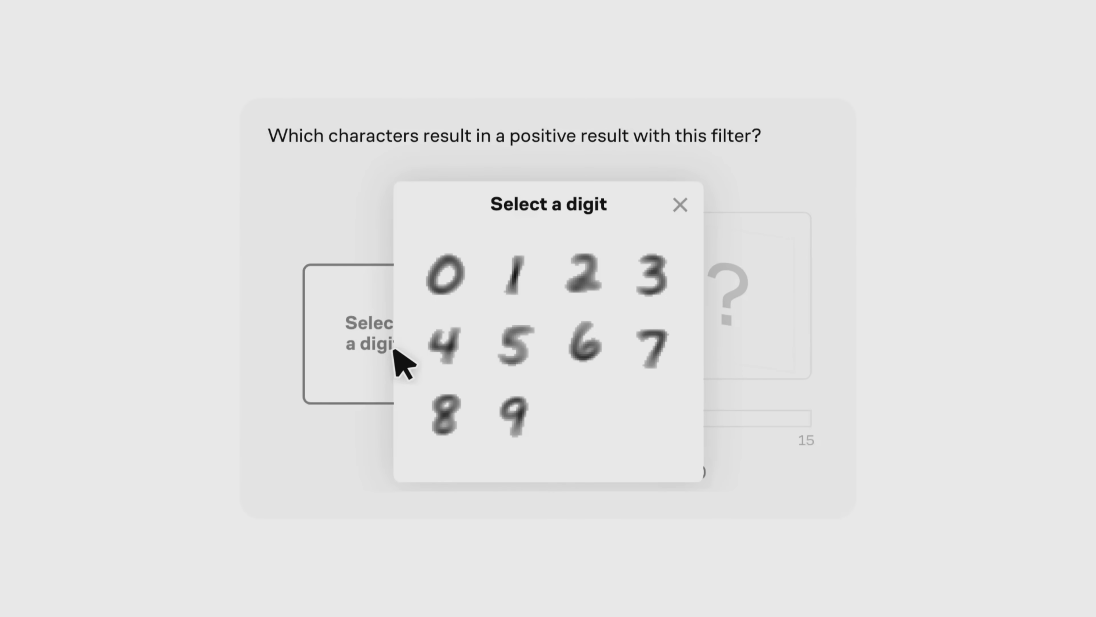
{"action": "left_click", "coordinate": [445, 274]}
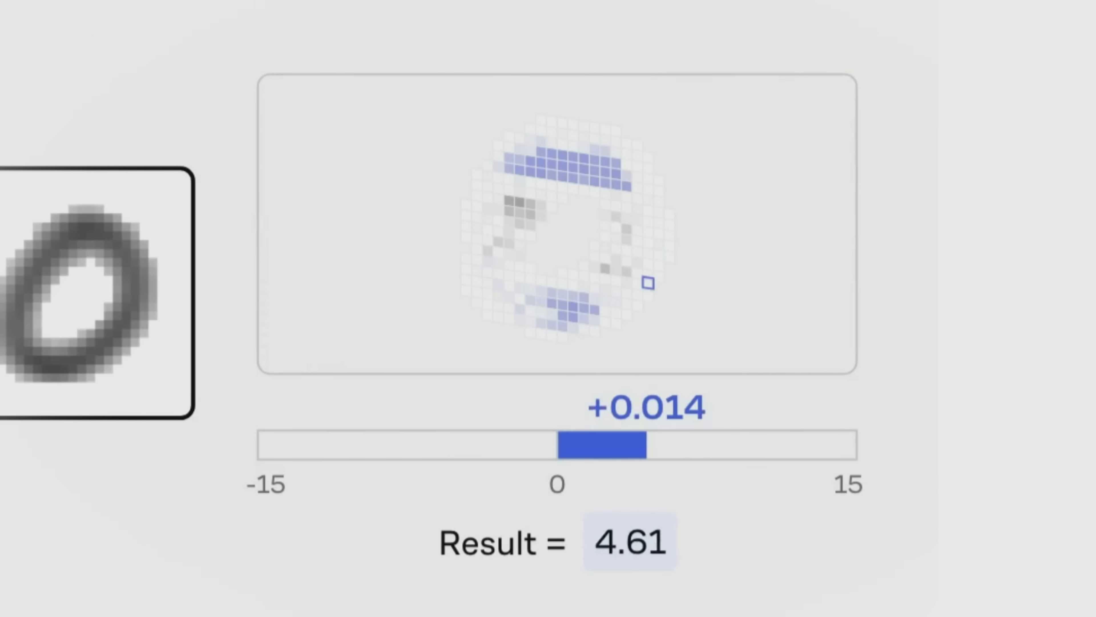